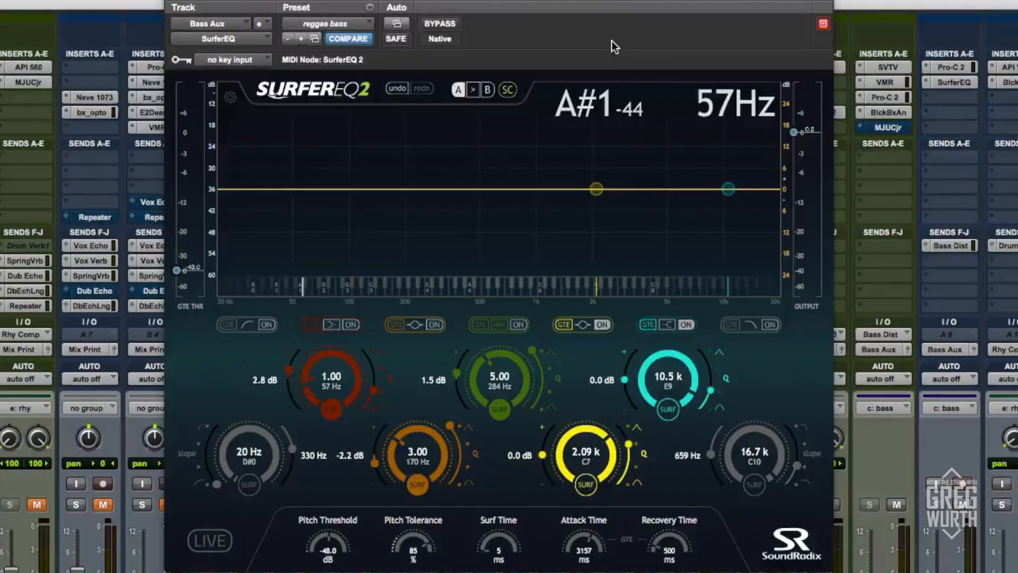
{"action": "mouse_move", "coordinate": [592, 11]}
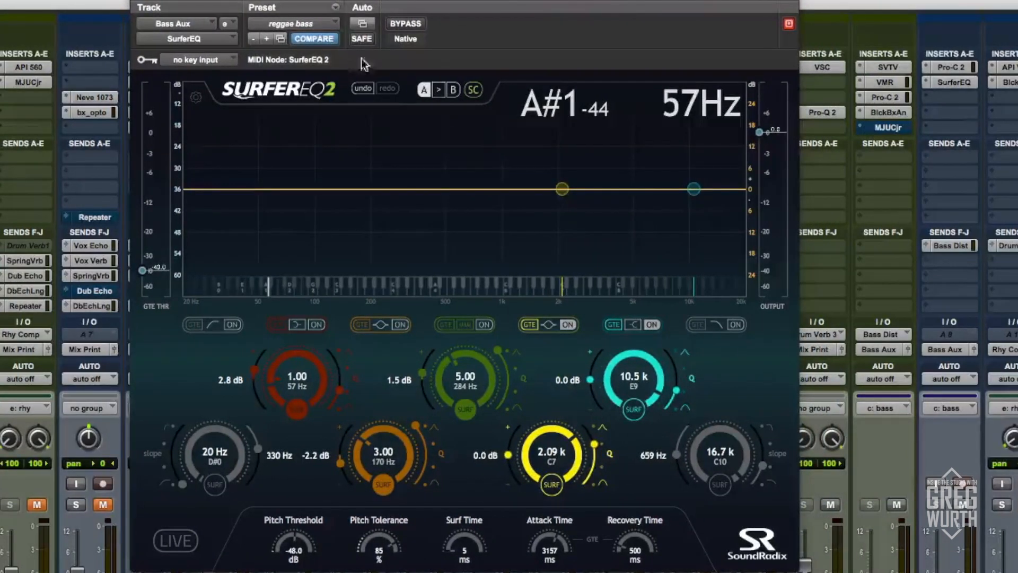
{"action": "mouse_move", "coordinate": [305, 107]}
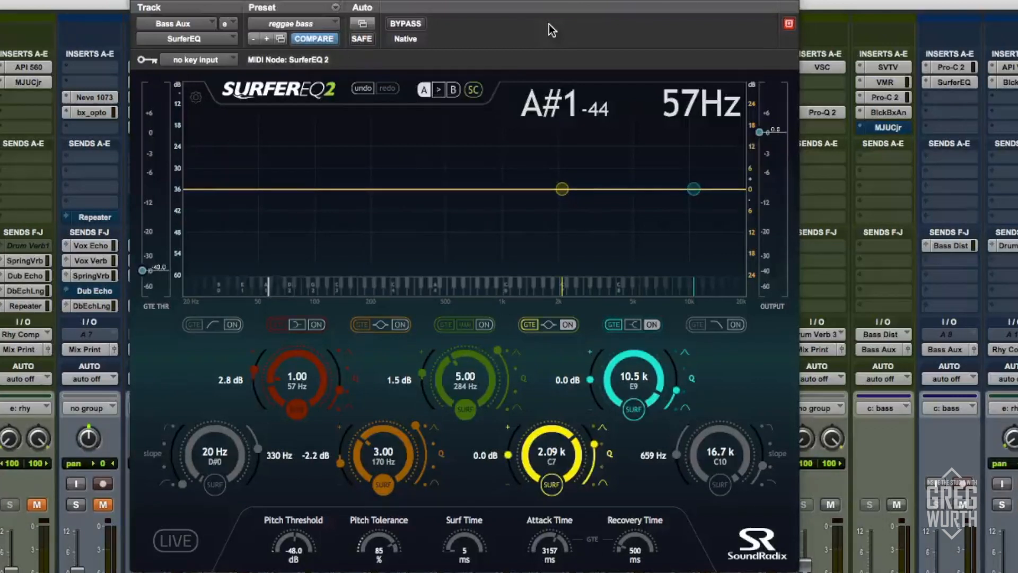
{"action": "mouse_move", "coordinate": [289, 303]}
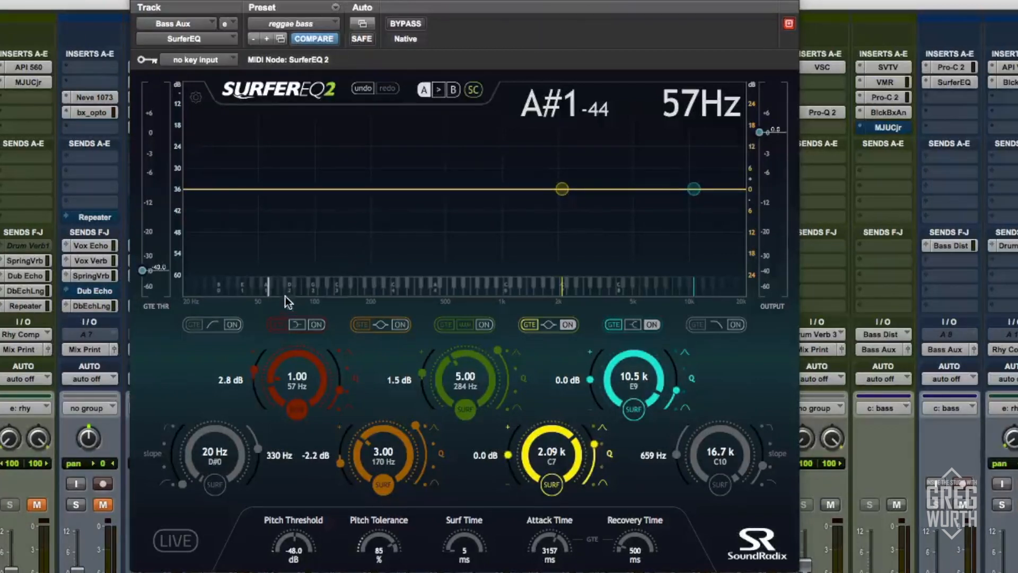
{"action": "mouse_move", "coordinate": [543, 131]}
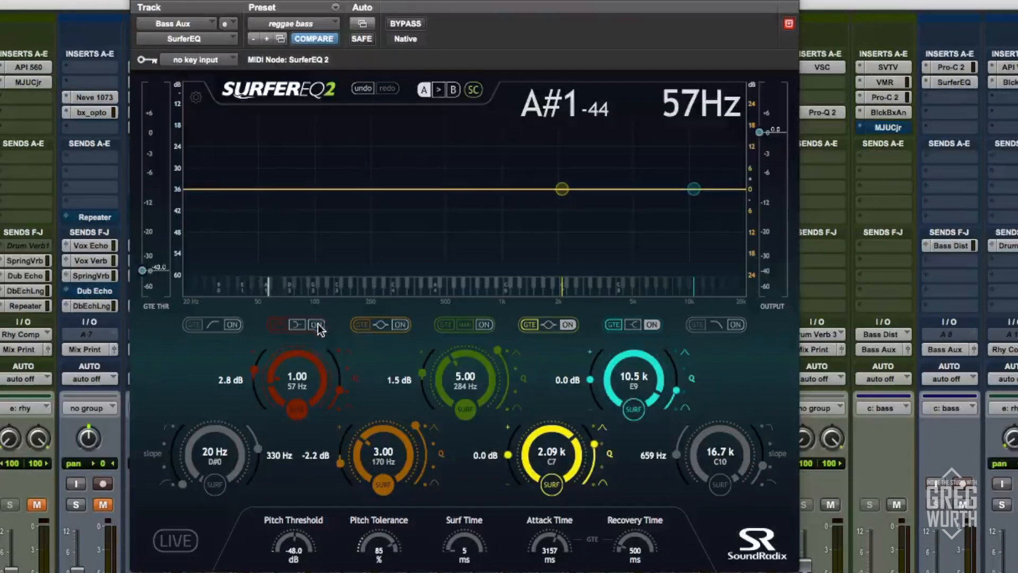
Boost the low band at 73 Hz and pull the cut band down to 166 Hz
{"action": "left_click_drag", "start_coordinate": [297, 380], "coordinate": [297, 411]}
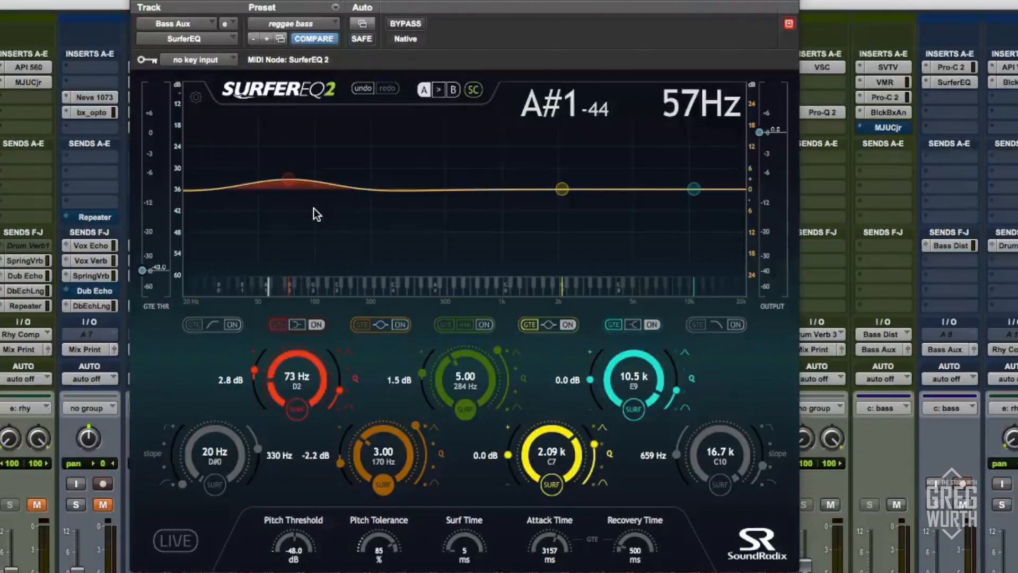
{"action": "mouse_move", "coordinate": [283, 434]}
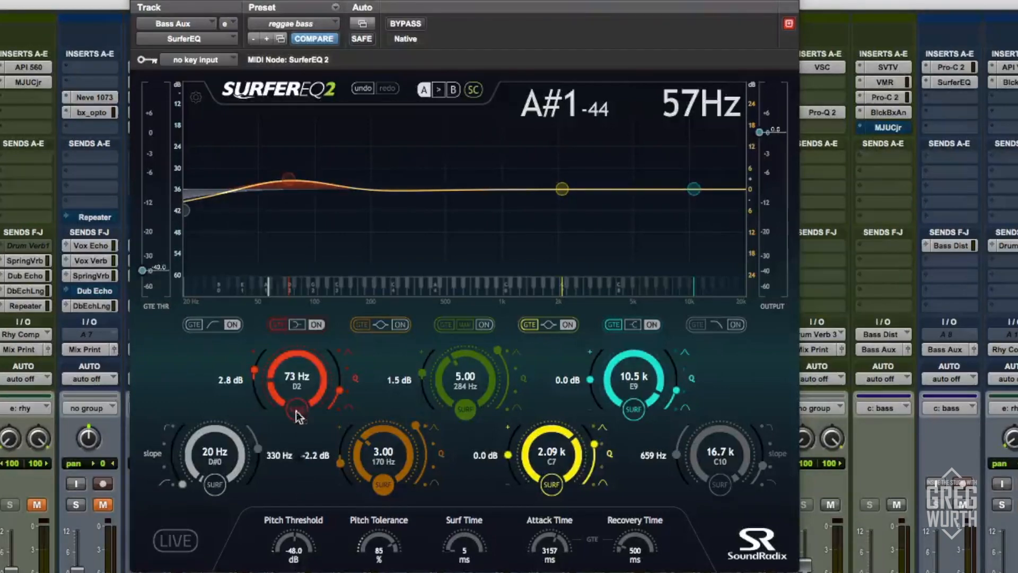
{"action": "mouse_move", "coordinate": [295, 391]}
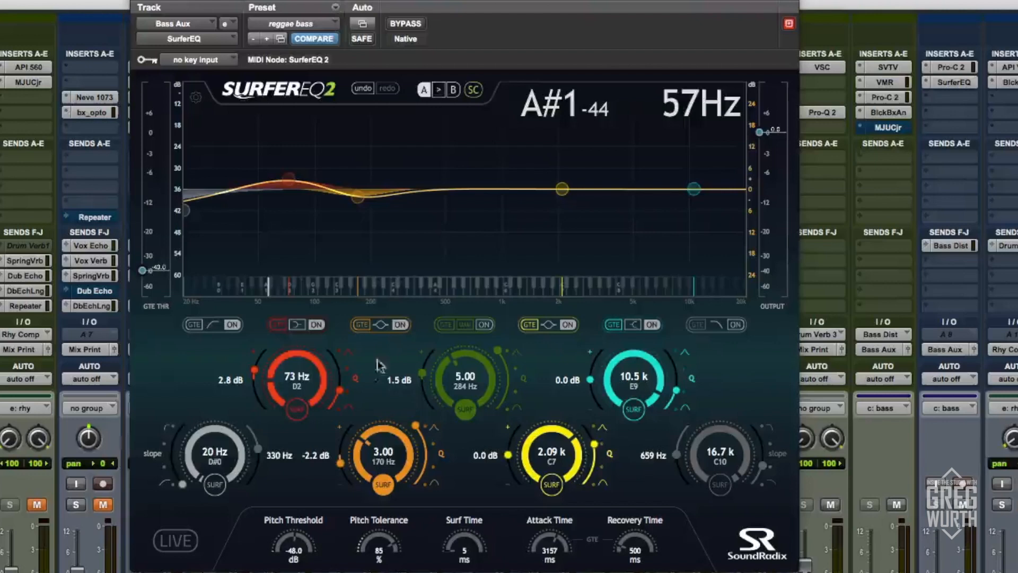
{"action": "left_click_drag", "start_coordinate": [383, 455], "coordinate": [386, 486]}
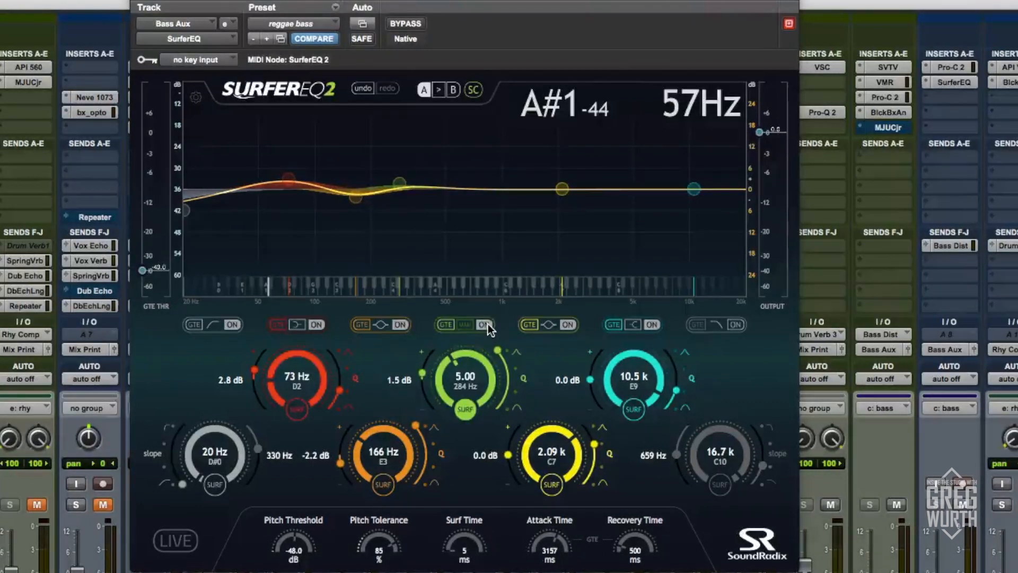
Raise the boost band to 428 Hz, then bypass the EQ during playback
{"action": "left_click_drag", "start_coordinate": [464, 376], "coordinate": [464, 357]}
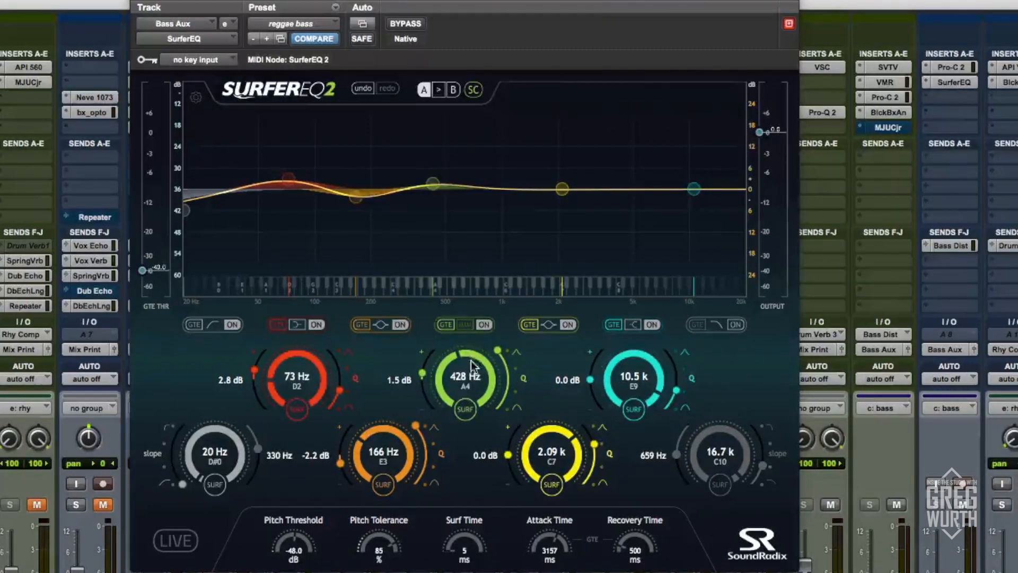
{"action": "mouse_move", "coordinate": [448, 305]}
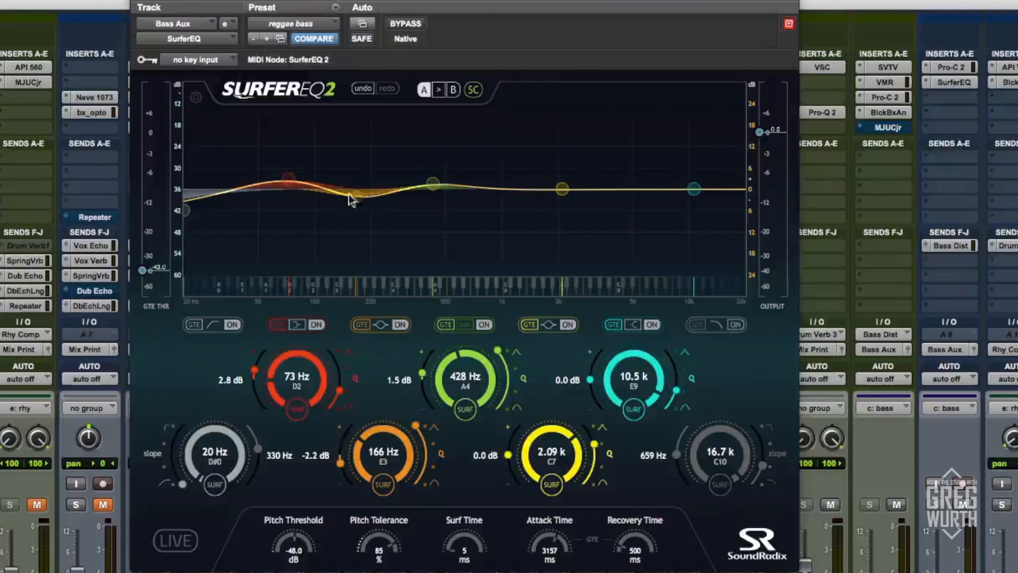
{"action": "left_click", "coordinate": [405, 23]}
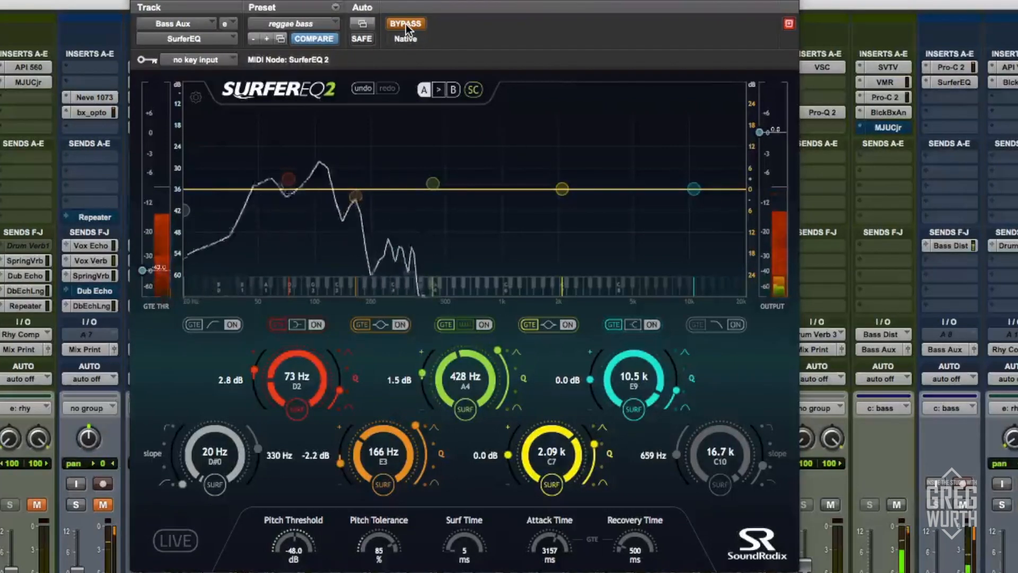
{"action": "left_click", "coordinate": [405, 24]}
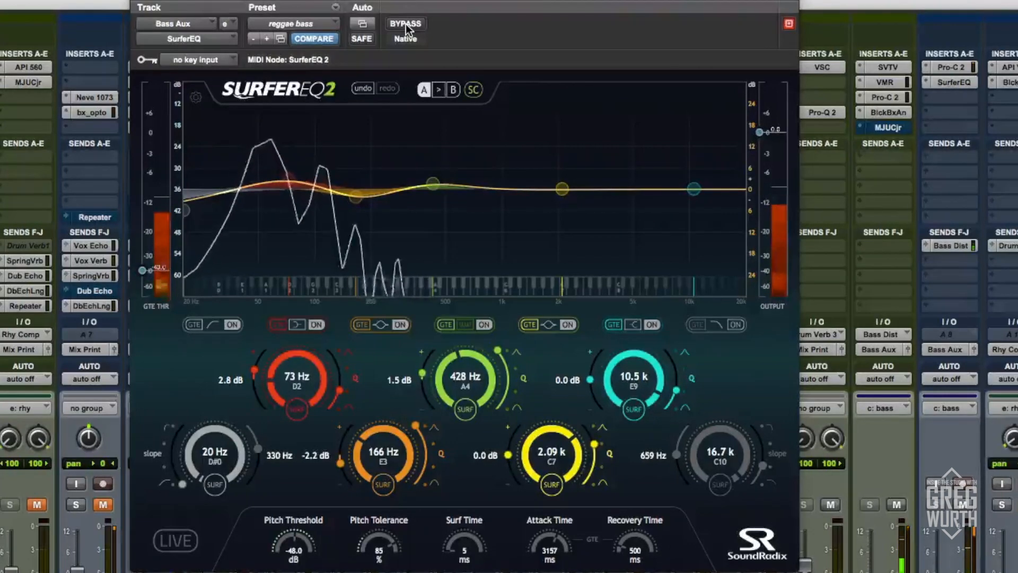
{"action": "left_click", "coordinate": [405, 23]}
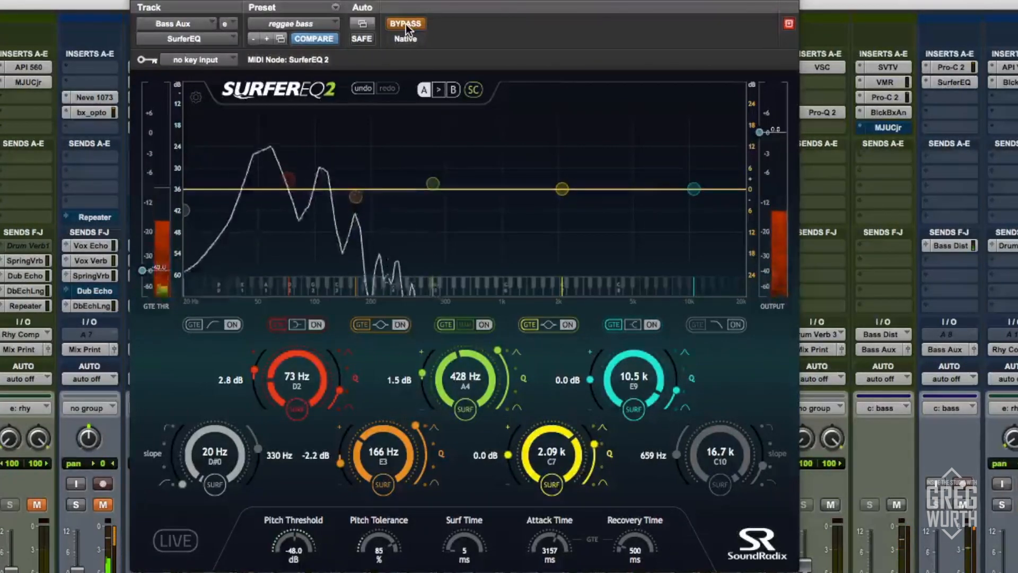
{"action": "left_click", "coordinate": [405, 24]}
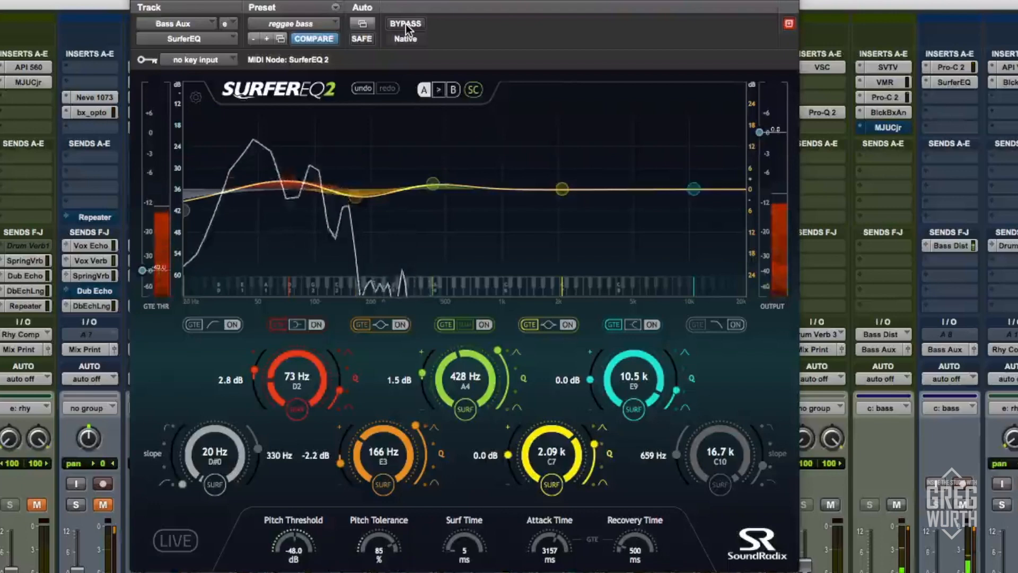
Toggle SurferEQ 2's bypass button while setting up surf tracking on the bass bands
{"action": "left_click", "coordinate": [405, 23]}
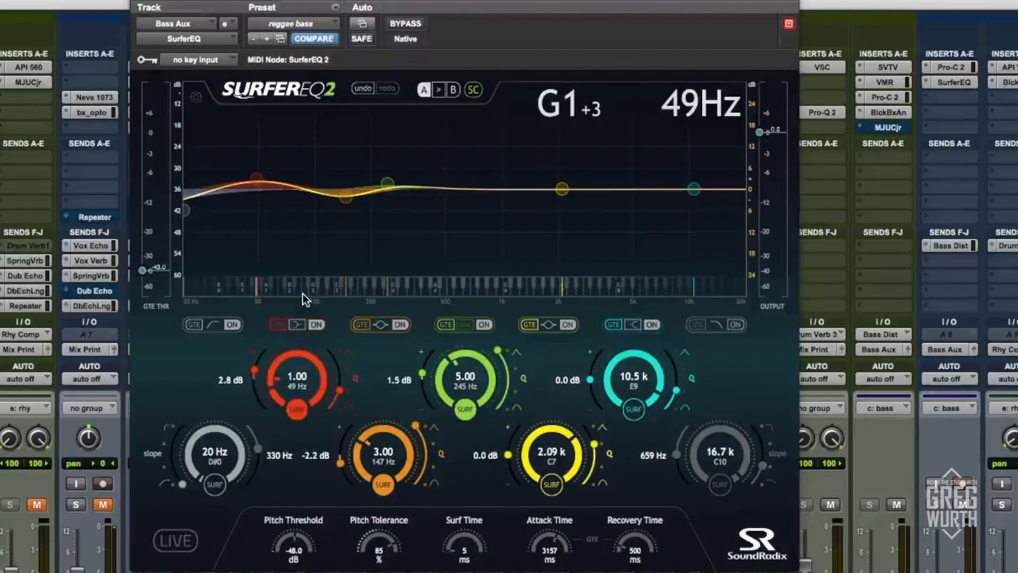
{"action": "mouse_move", "coordinate": [261, 252]}
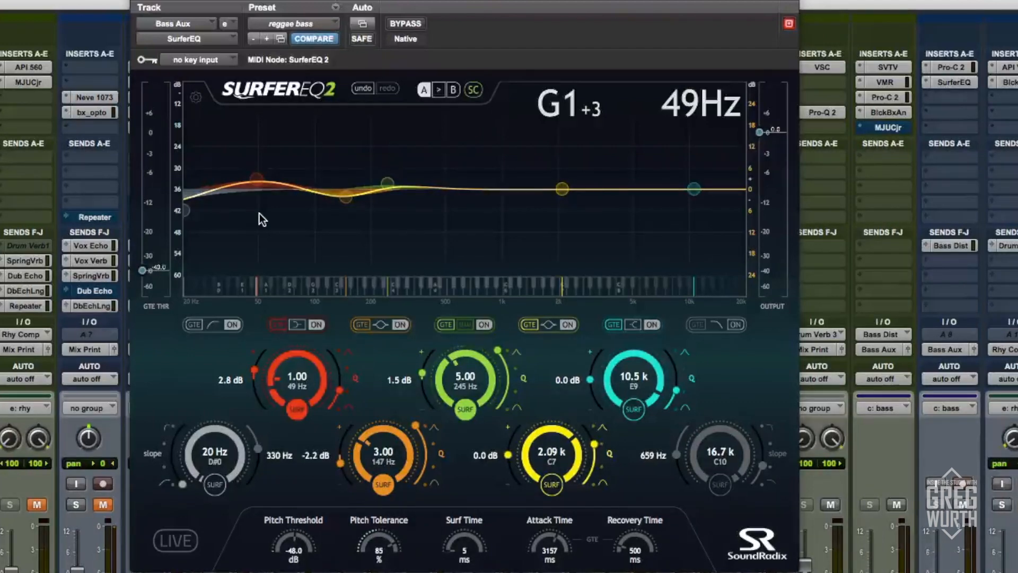
{"action": "mouse_move", "coordinate": [319, 231]}
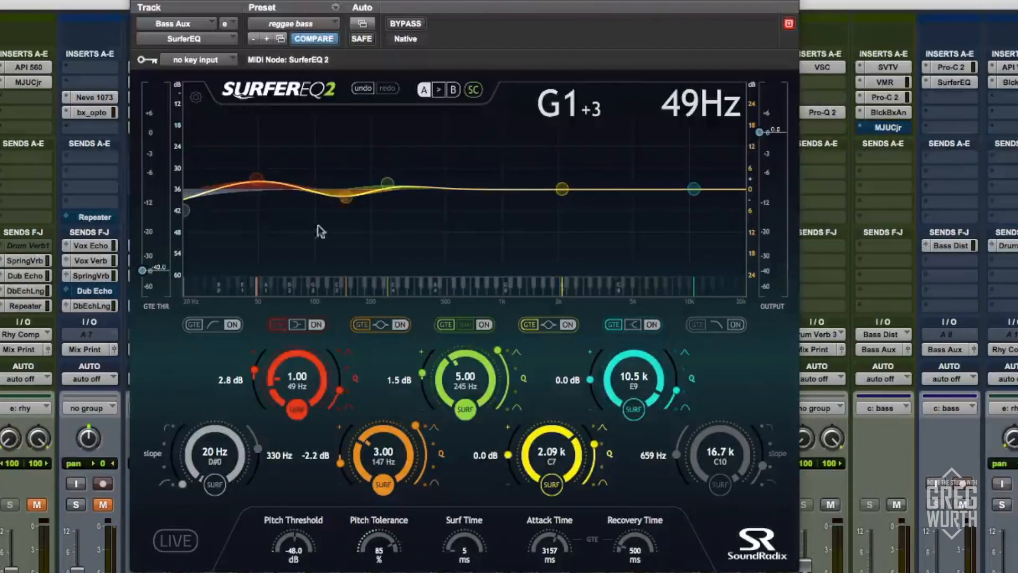
Switch BYPASS on, off, then on again to compare surfing EQ against dry bass
{"action": "left_click", "coordinate": [404, 23]}
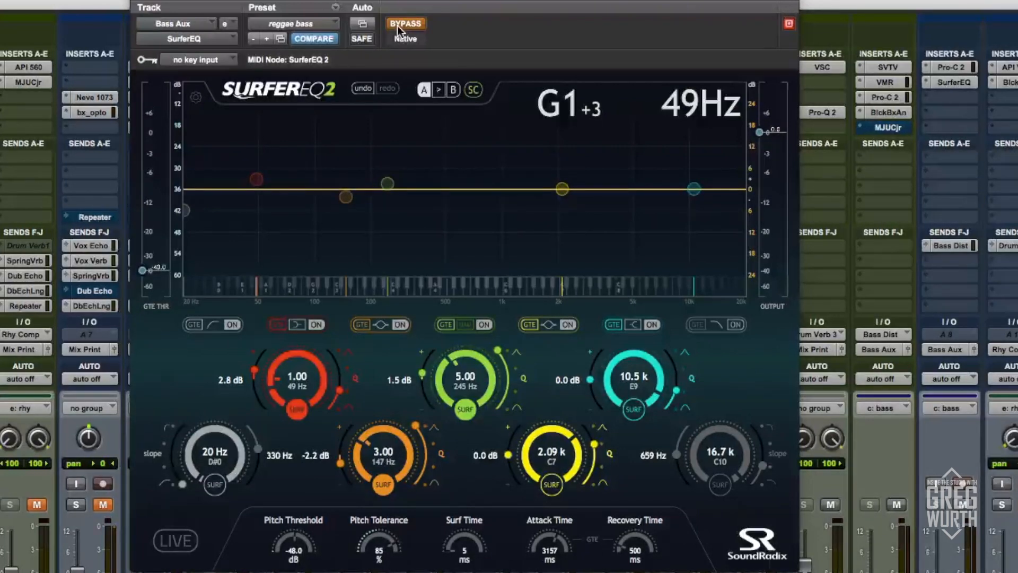
{"action": "left_click", "coordinate": [405, 23]}
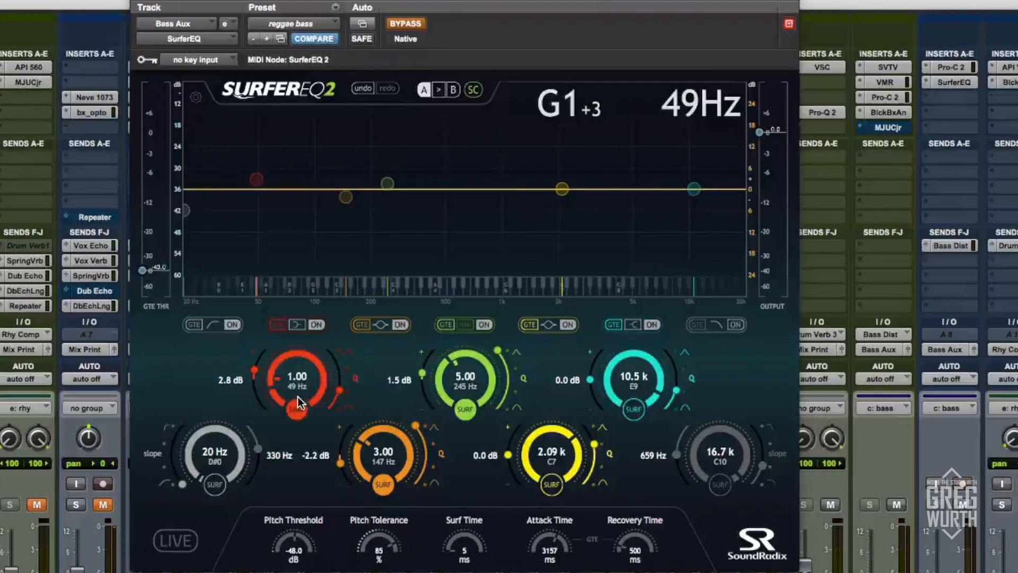
{"action": "mouse_move", "coordinate": [465, 393]}
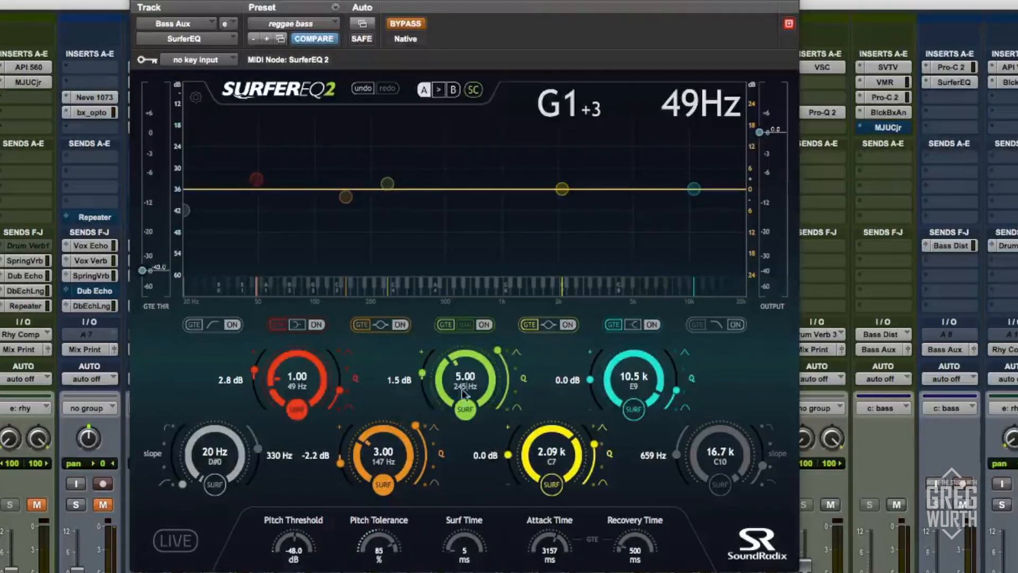
{"action": "mouse_move", "coordinate": [301, 476]}
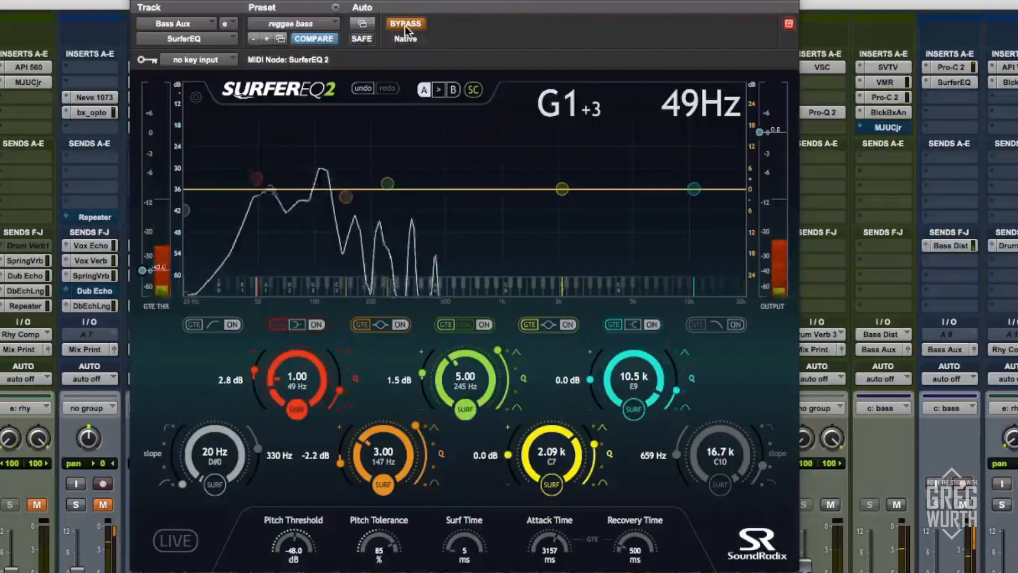
{"action": "mouse_move", "coordinate": [405, 23]}
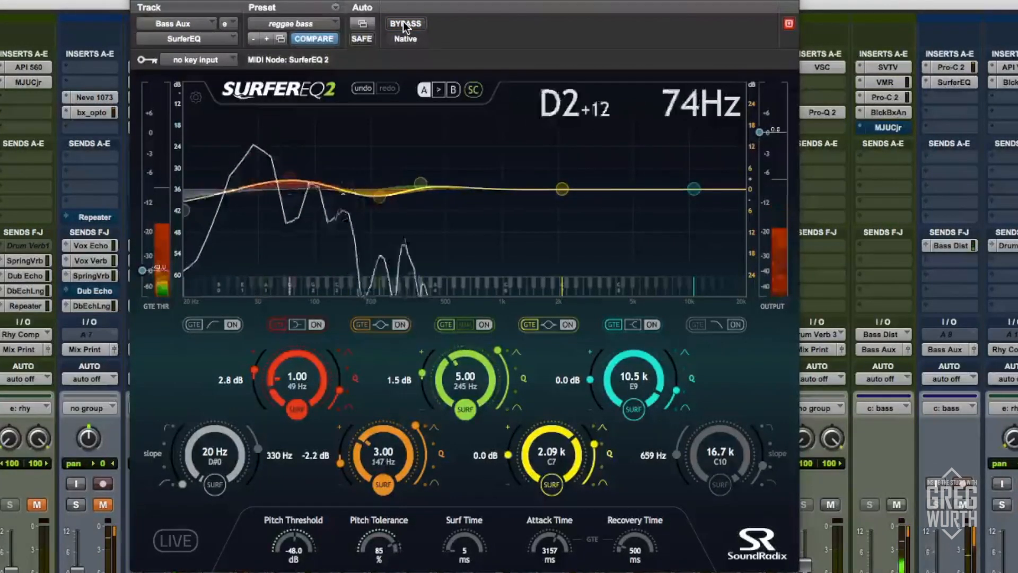
{"action": "left_click", "coordinate": [405, 23]}
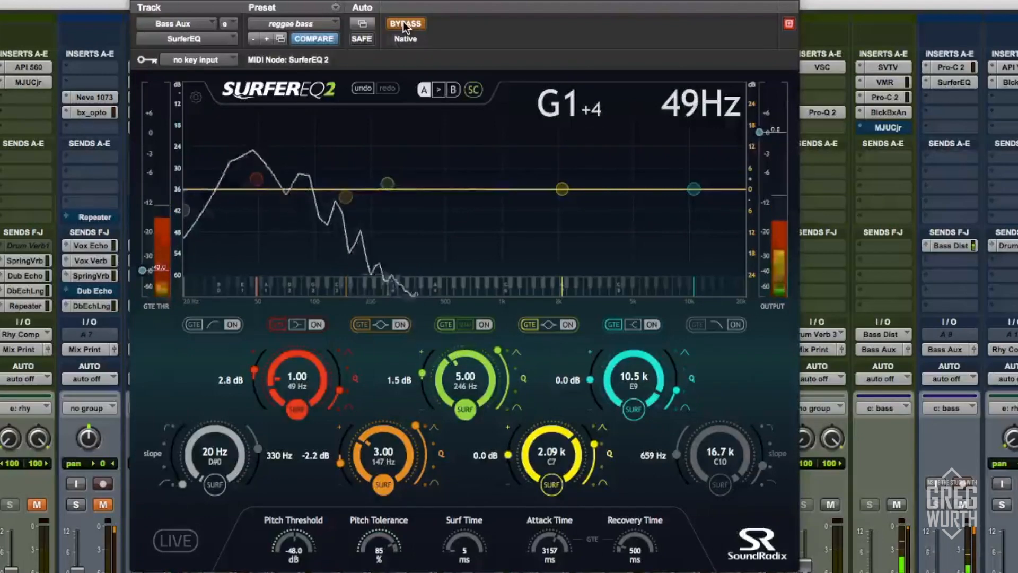